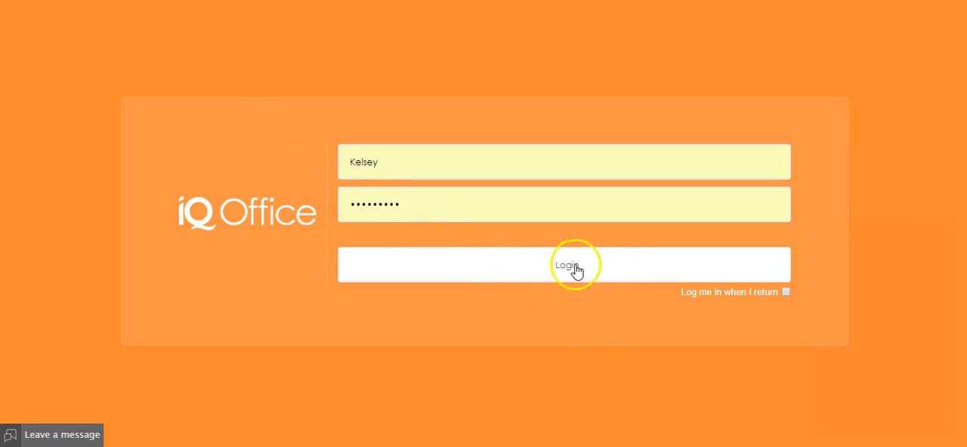
Step: Log in with the pre-filled credentials to open the Home dashboard
click(567, 265)
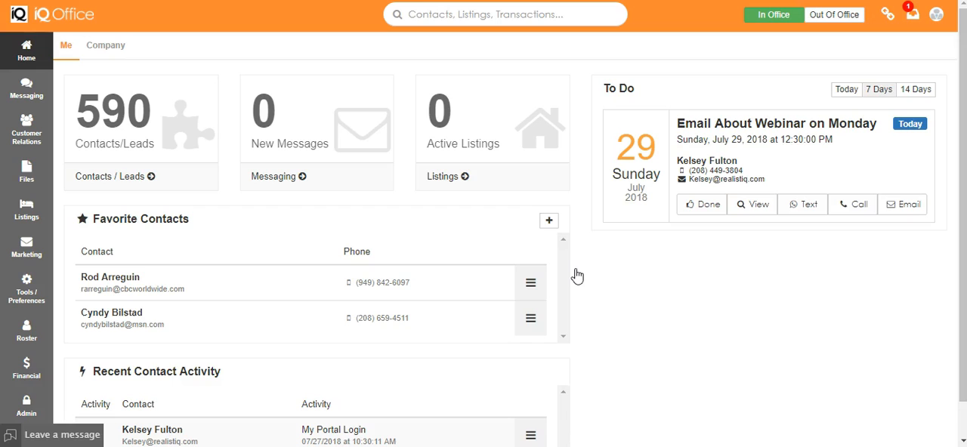
mouse_move(551, 289)
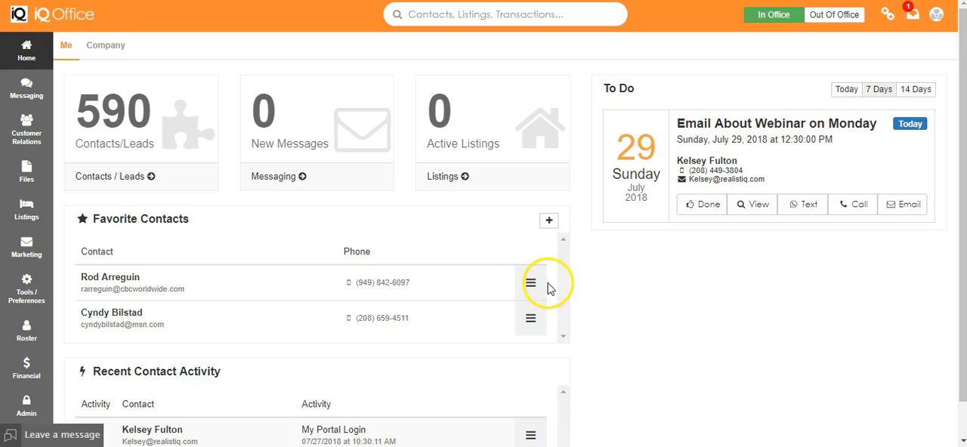
mouse_move(348, 220)
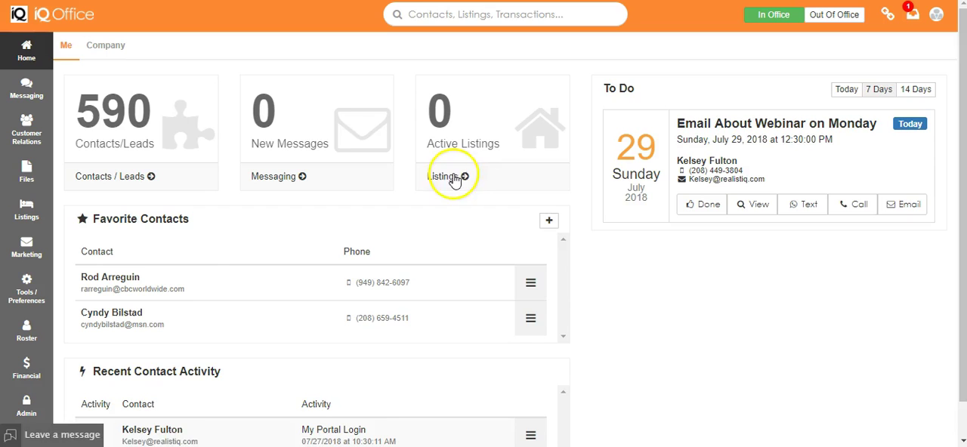
click(450, 176)
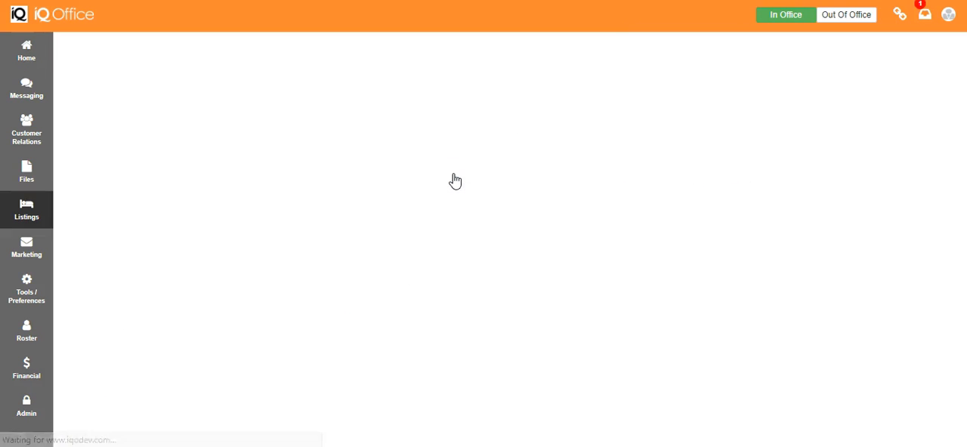
click(27, 210)
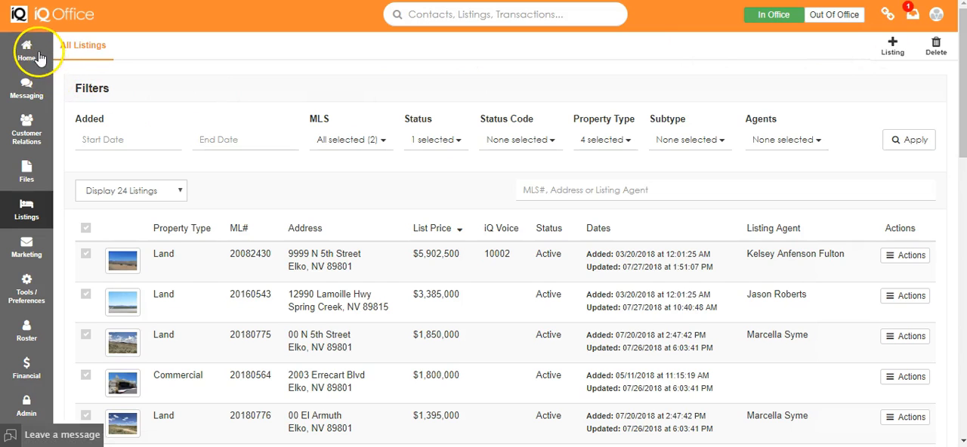
click(26, 50)
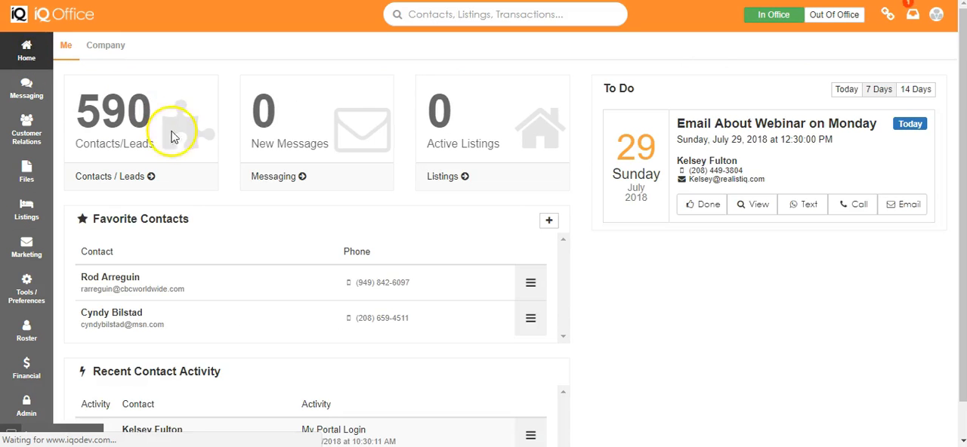
mouse_move(548, 219)
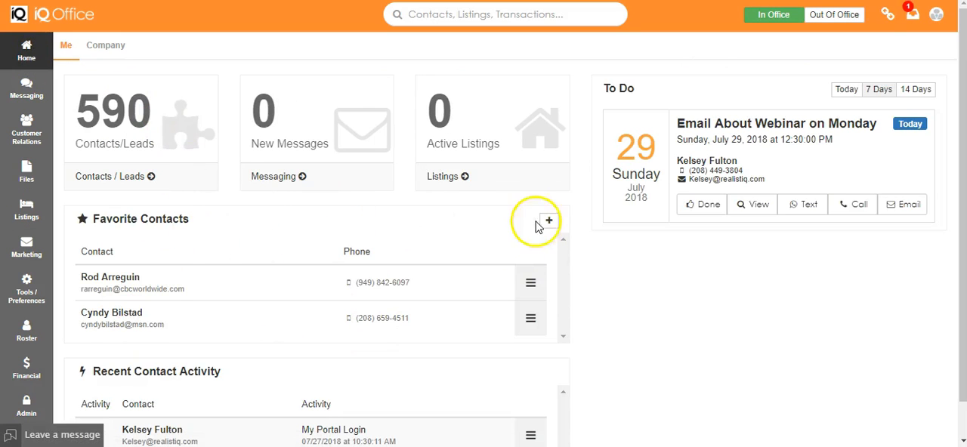
Step: Open the Contact Select Wizard from the Favorite Contacts + button
click(549, 220)
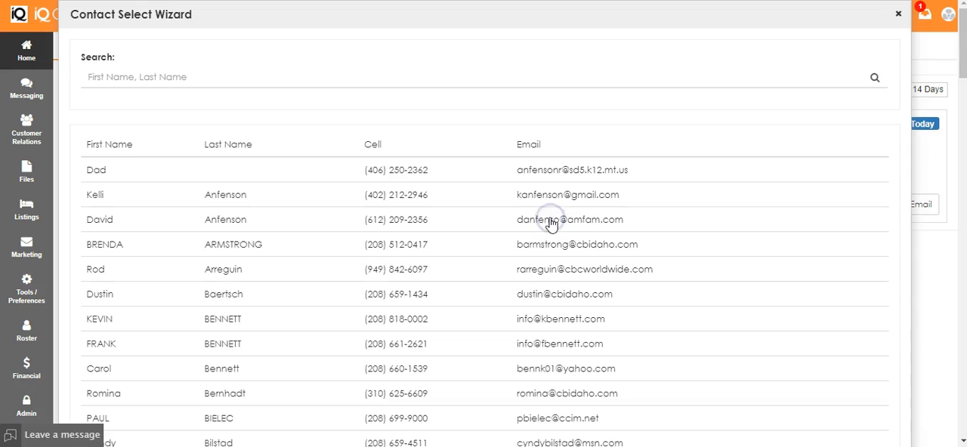
mouse_move(127, 249)
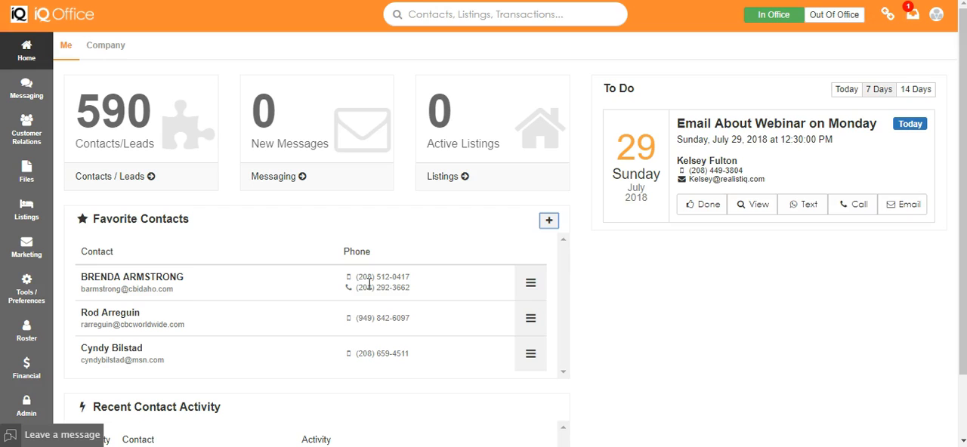
scroll(down, 3)
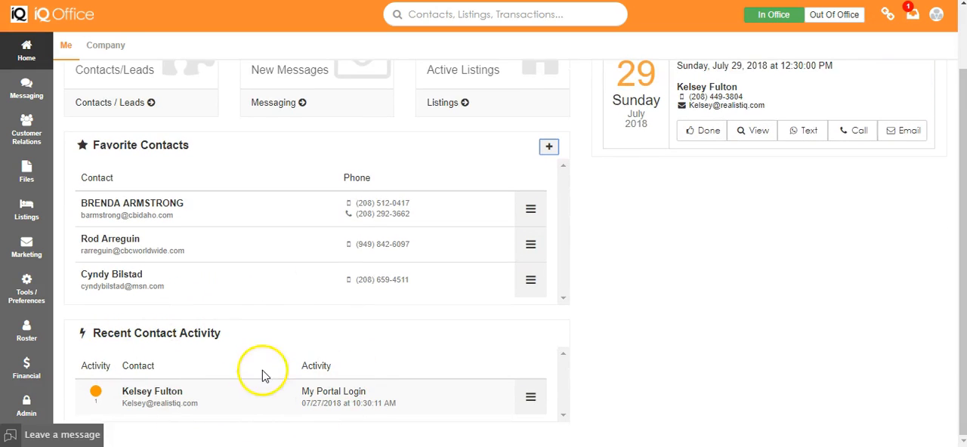
mouse_move(269, 369)
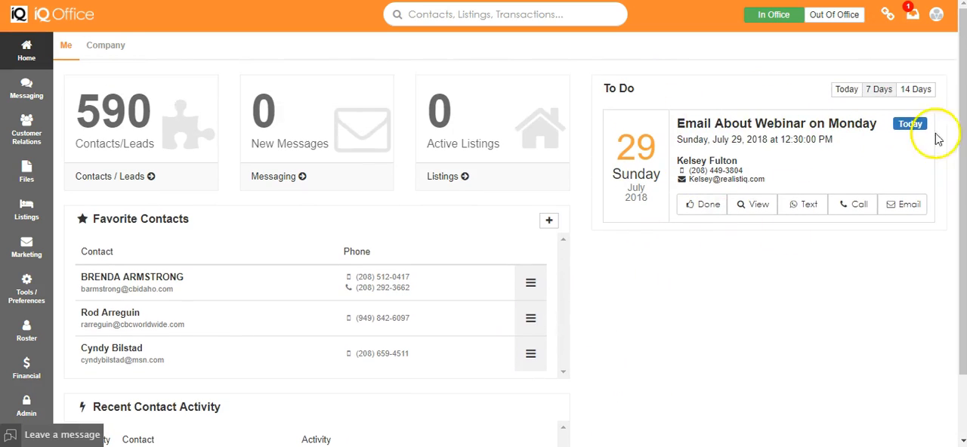
mouse_move(714, 348)
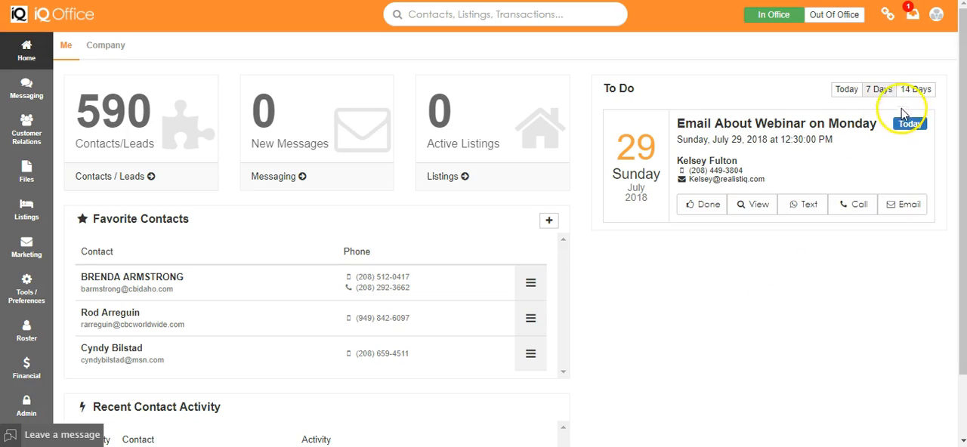
Step: Switch the To Do range to 14 Days, then back to Today
click(843, 89)
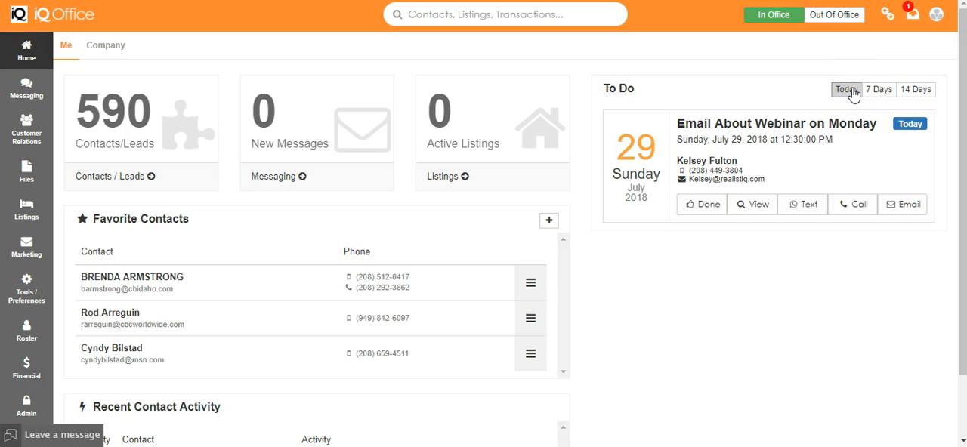
click(938, 18)
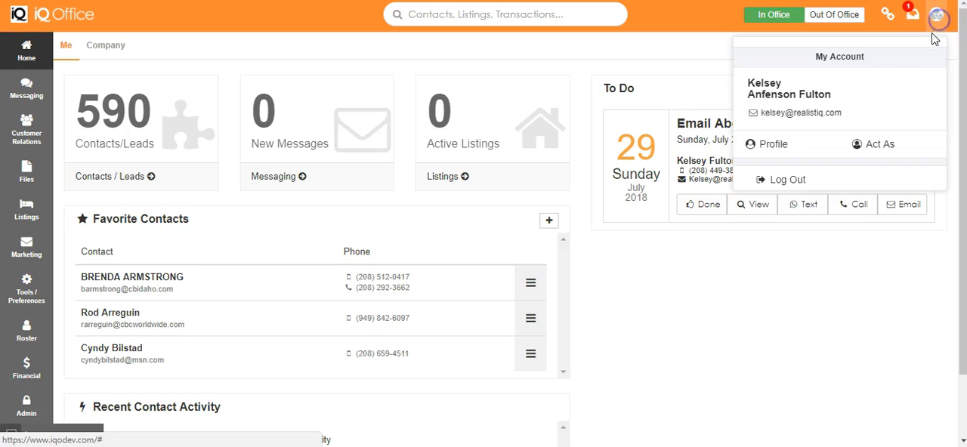
Step: Choose Log Out from the account menu to return to sign-in
click(788, 179)
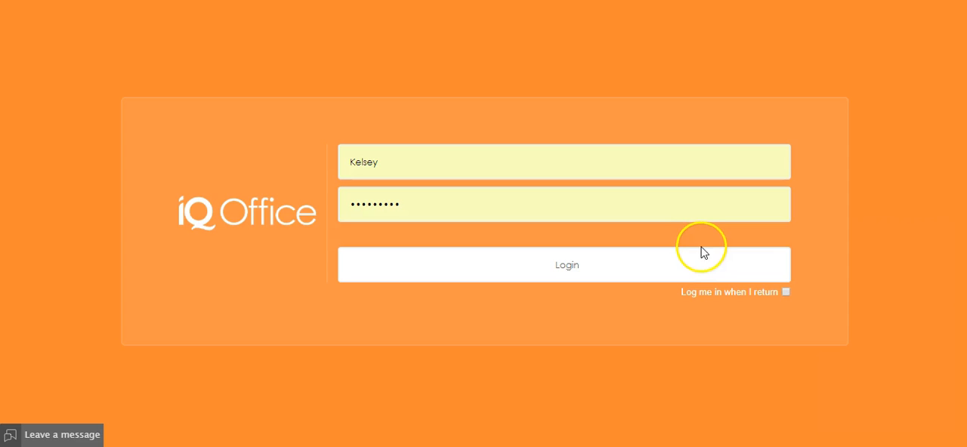
mouse_move(707, 237)
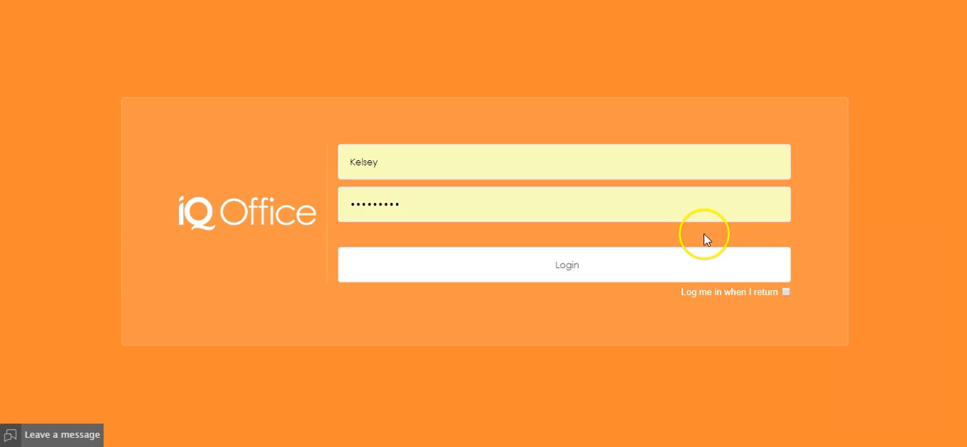